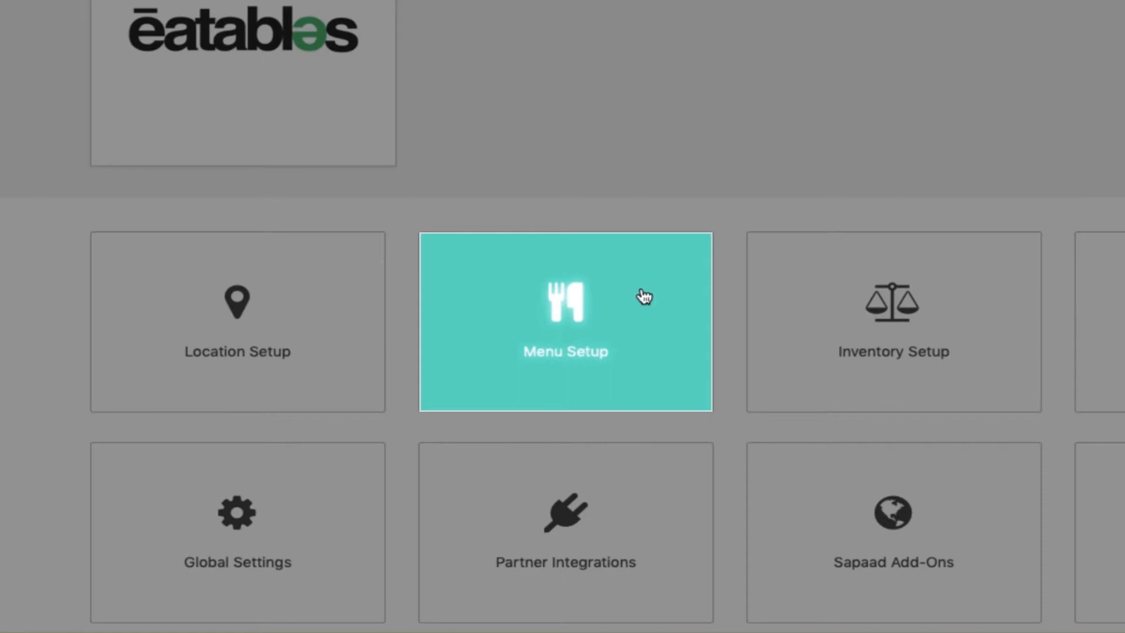
- Start a new menu item from the Menu Setup area
click(565, 320)
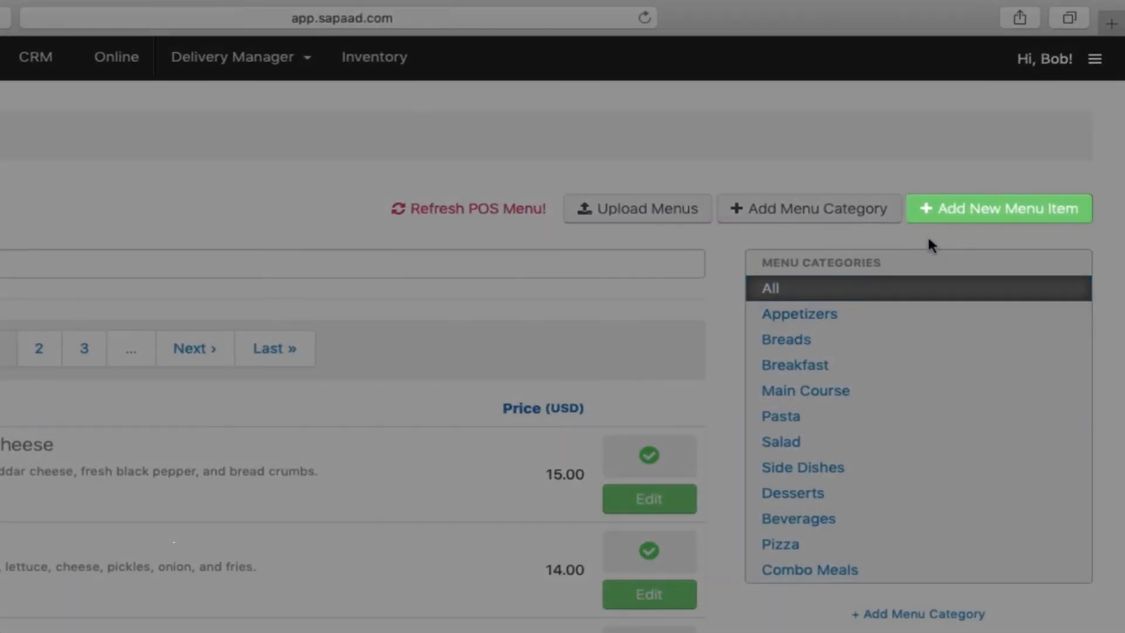
click(998, 209)
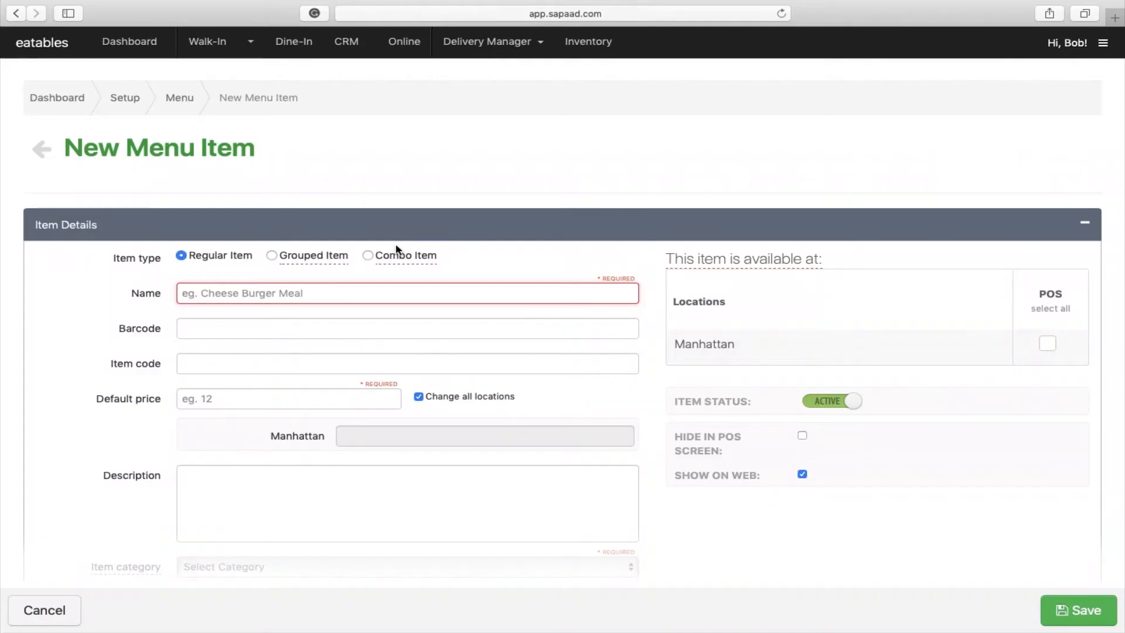
- Create grouped item 'Lemon Juice', pick its category, and include Lemon Juice (Large)
click(272, 255)
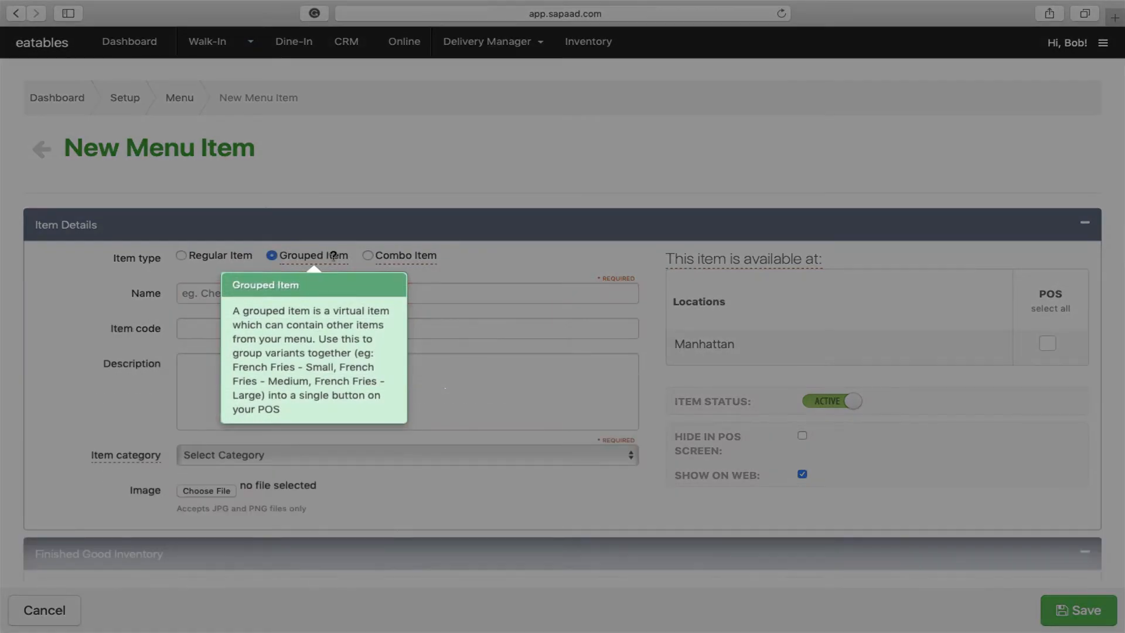
text(Lemon Juice)
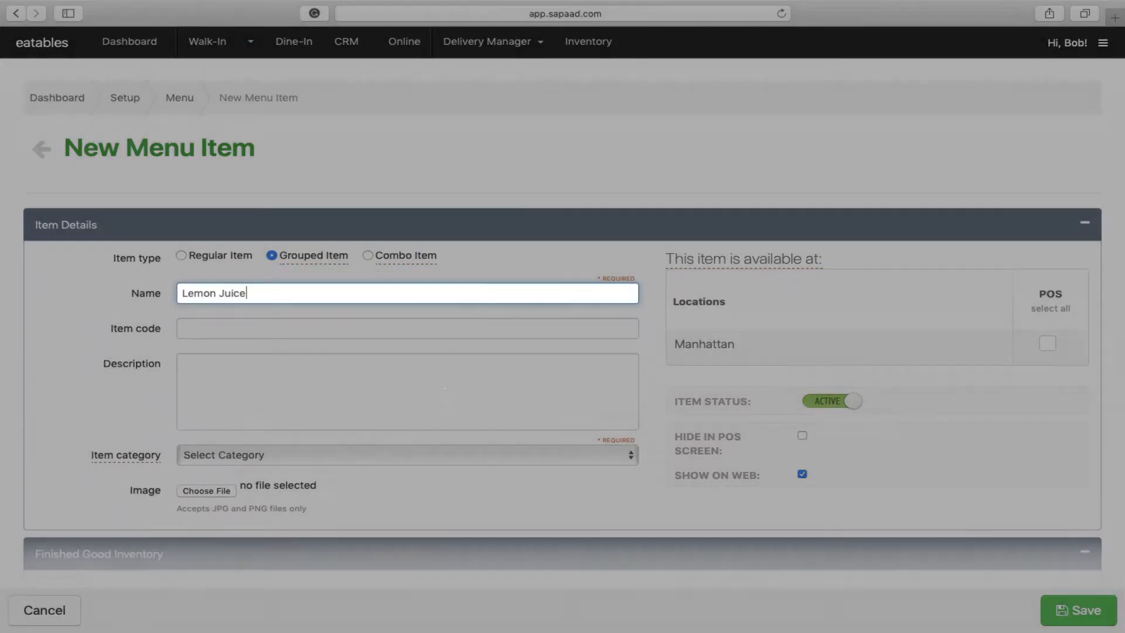
click(406, 455)
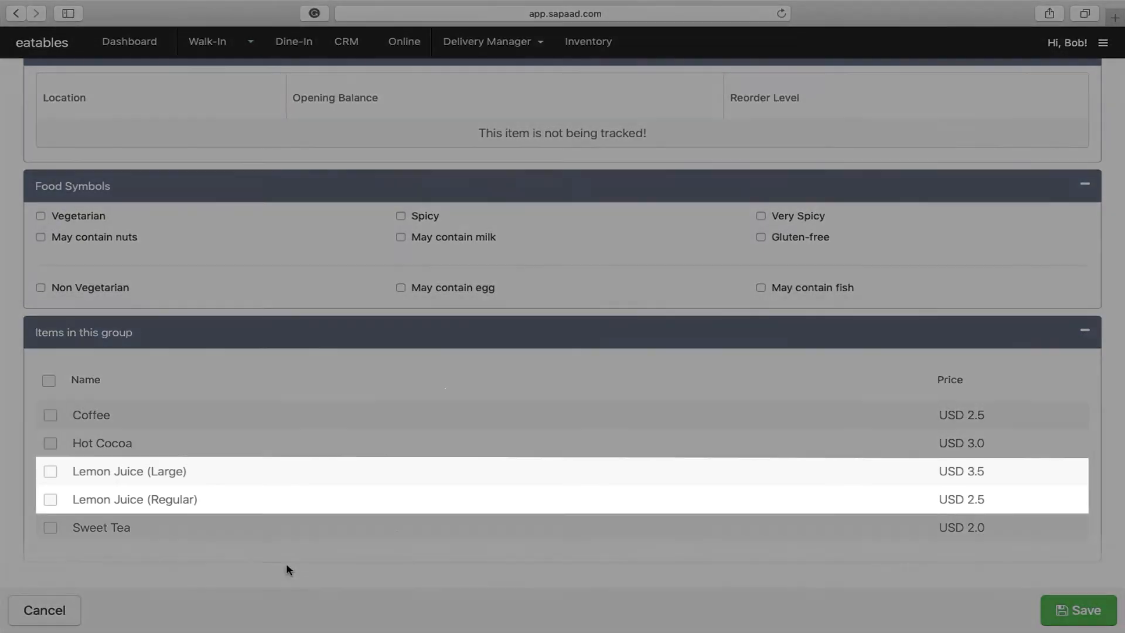
click(50, 470)
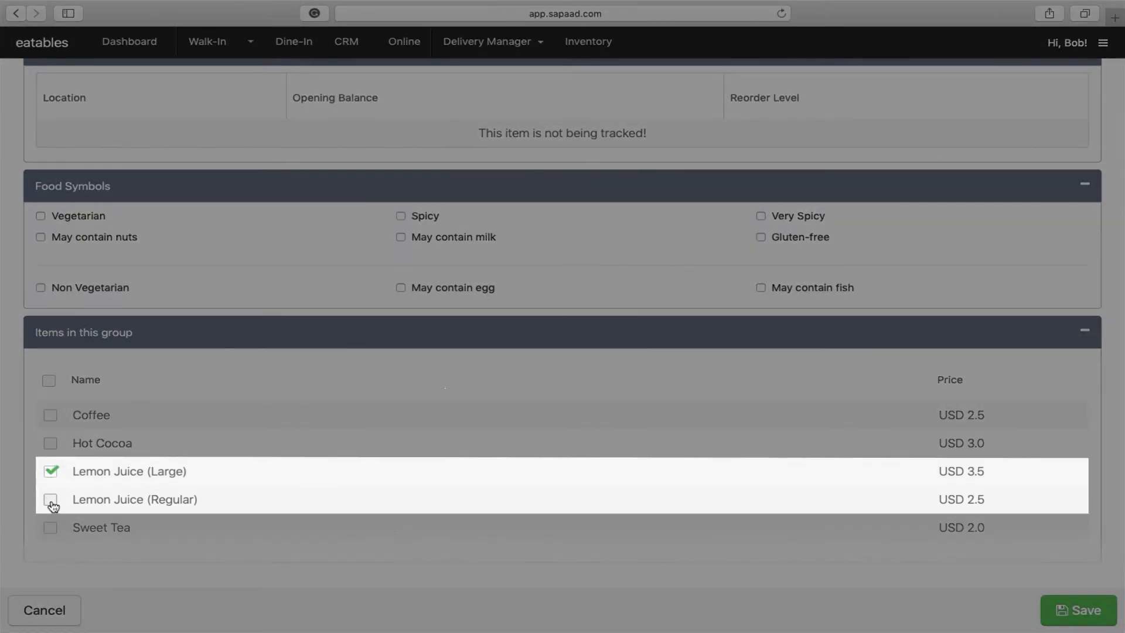
- Enable Lemon Juice at the Manhattan POS, save it, and refresh the POS menu
scroll(up, 3)
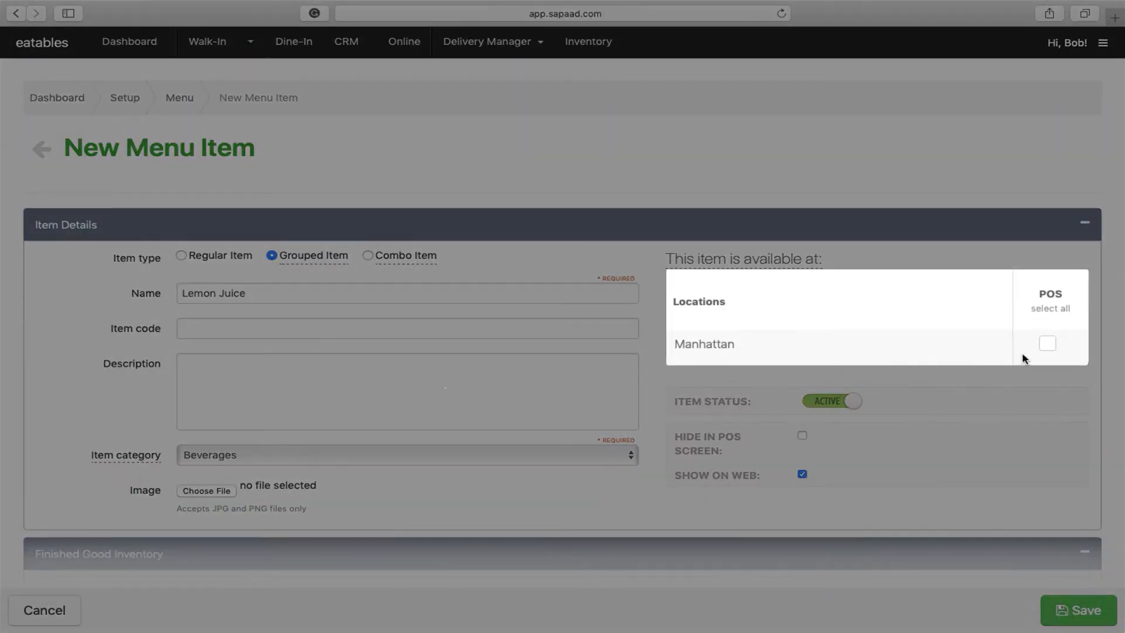
click(1047, 343)
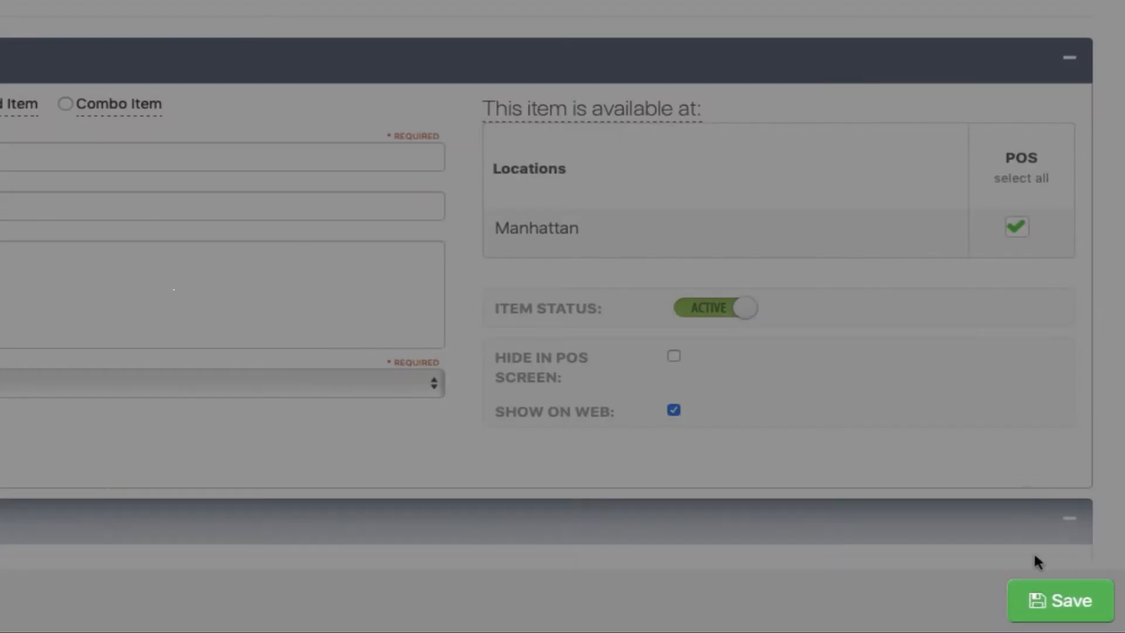
click(1060, 601)
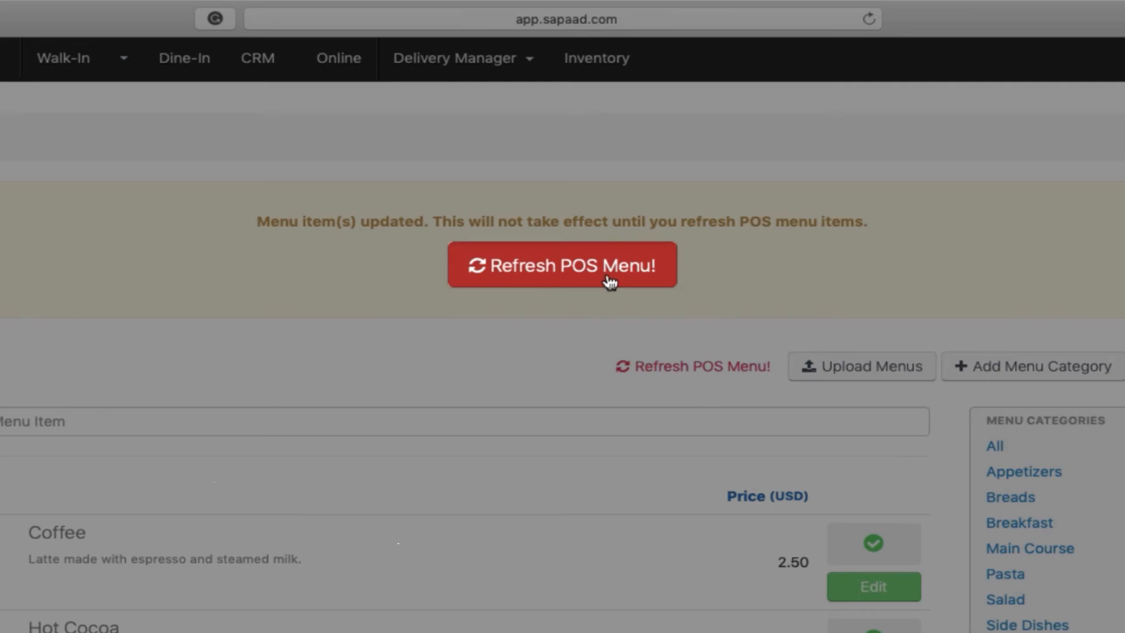
click(563, 265)
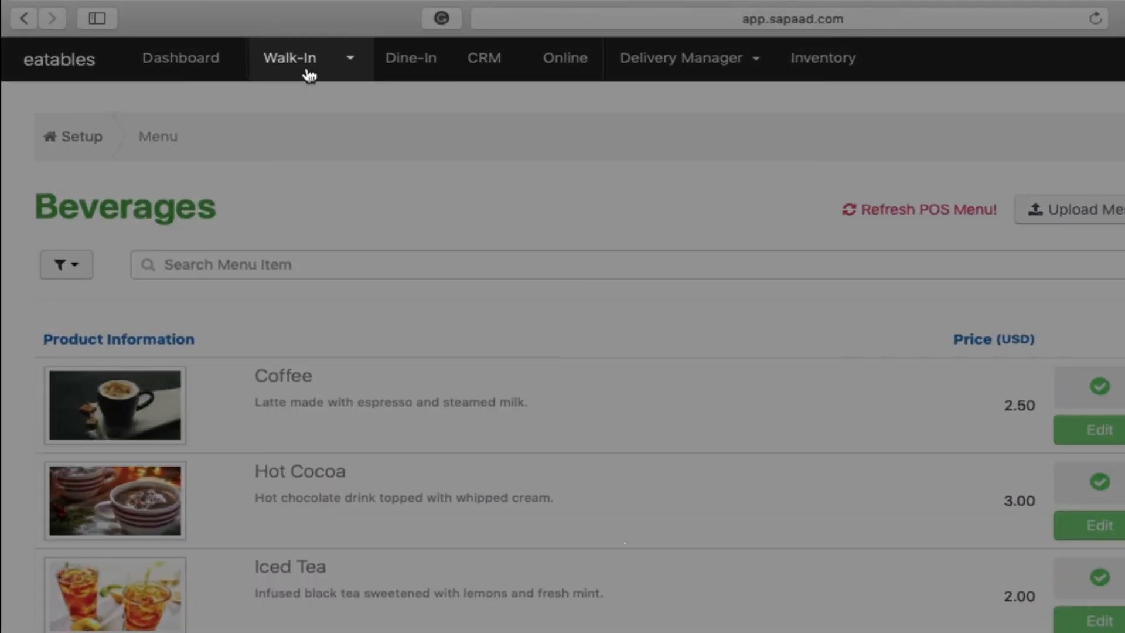
- In Walk-In, open Beverages and tap Lemon Juice to show Large/Regular options
click(290, 58)
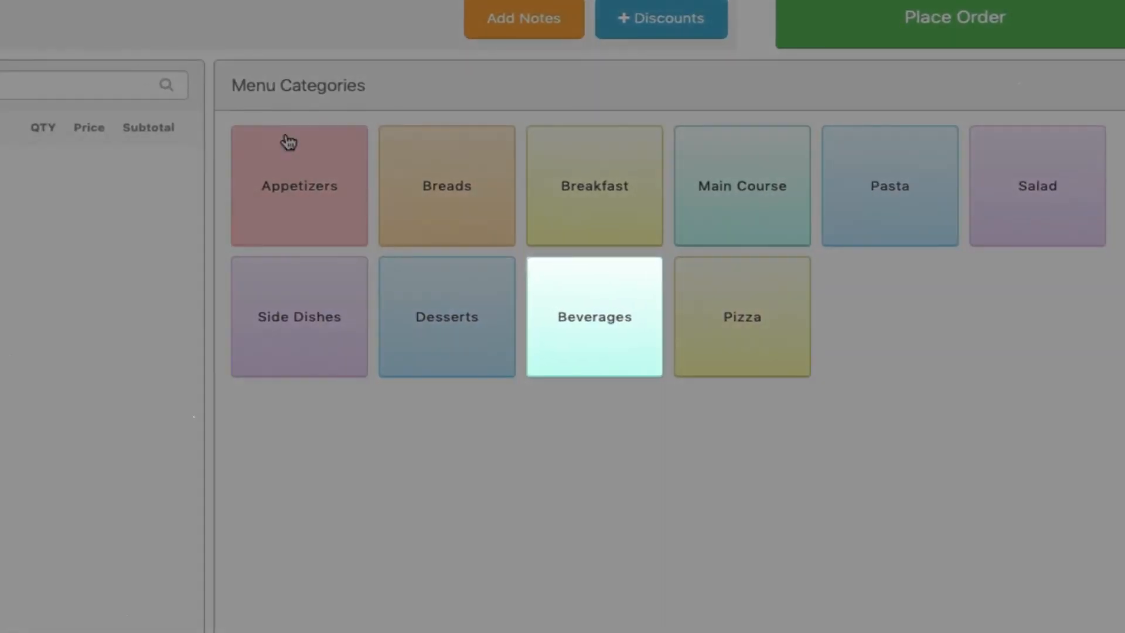
click(594, 317)
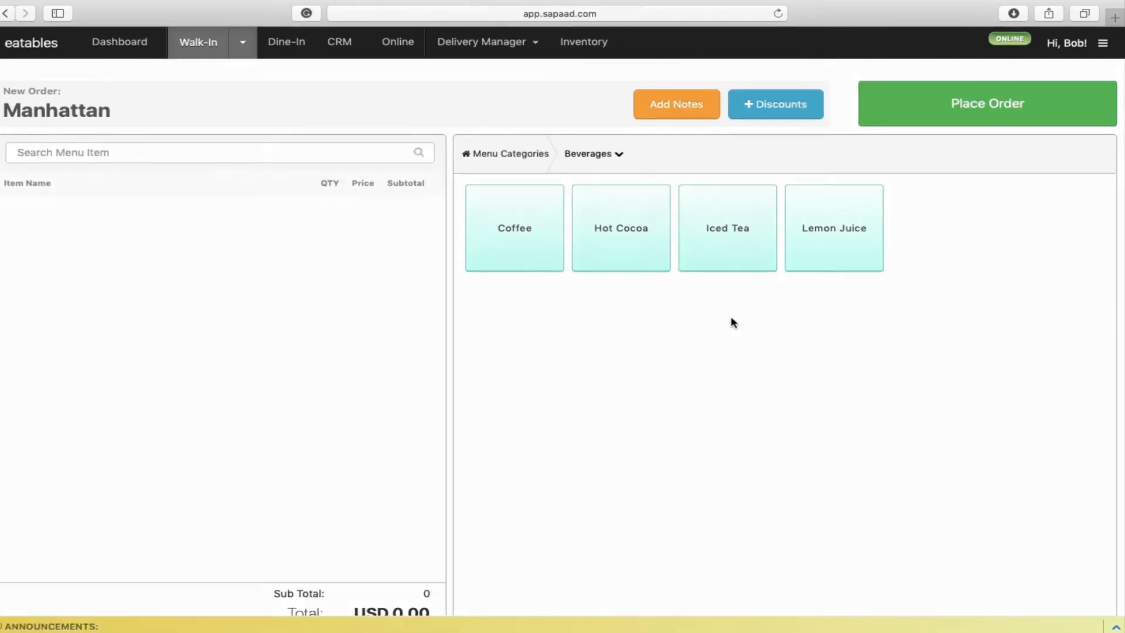
click(834, 227)
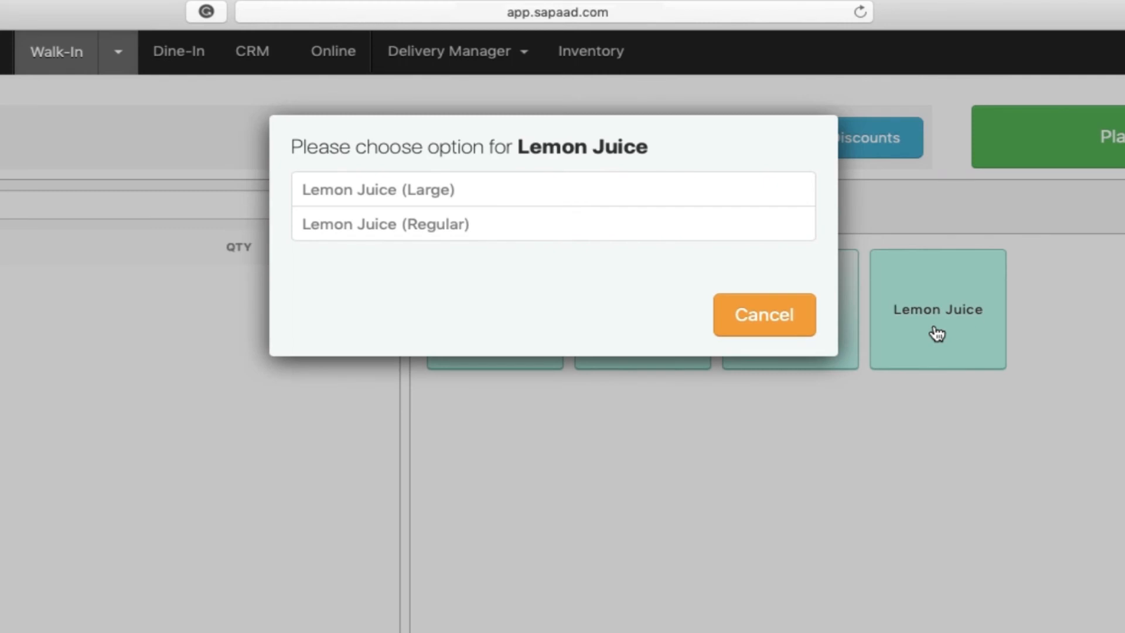